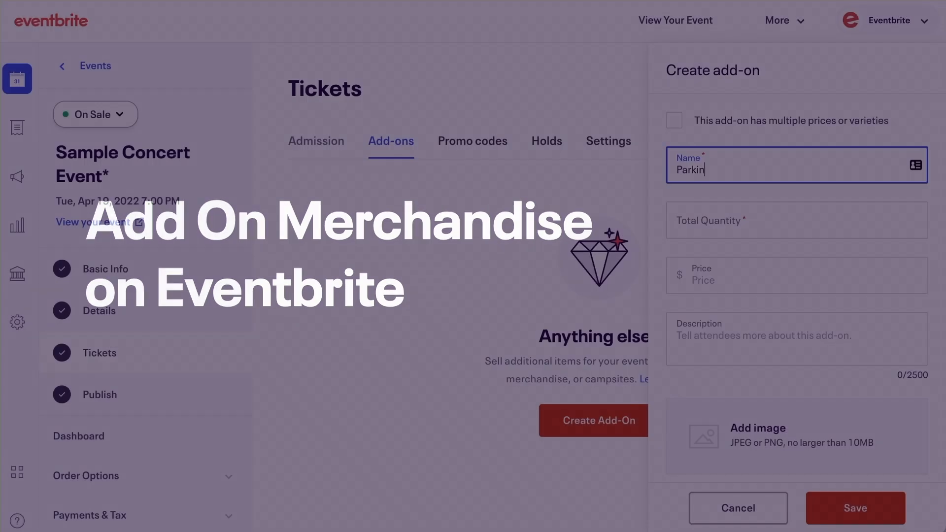
- Give the Parking Pass add-on the description 'Premium' and save it
type("Premium")
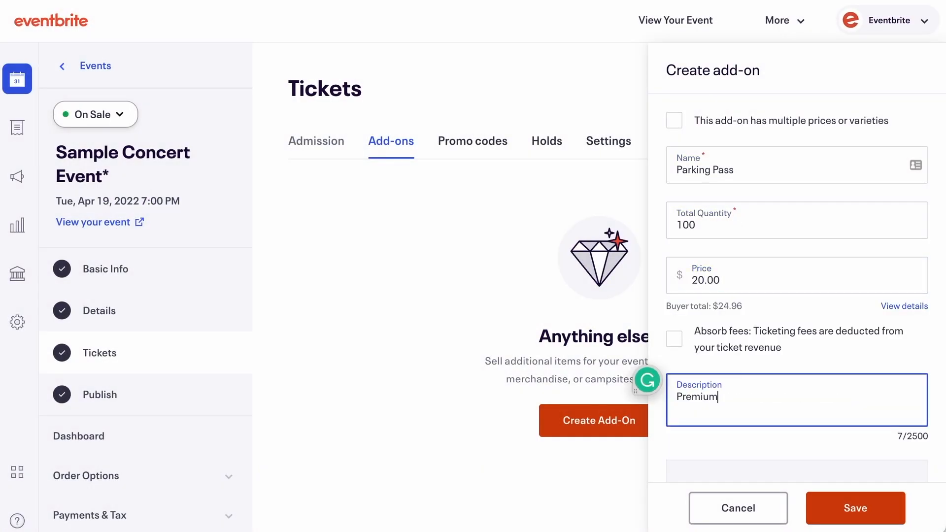
left_click(854, 509)
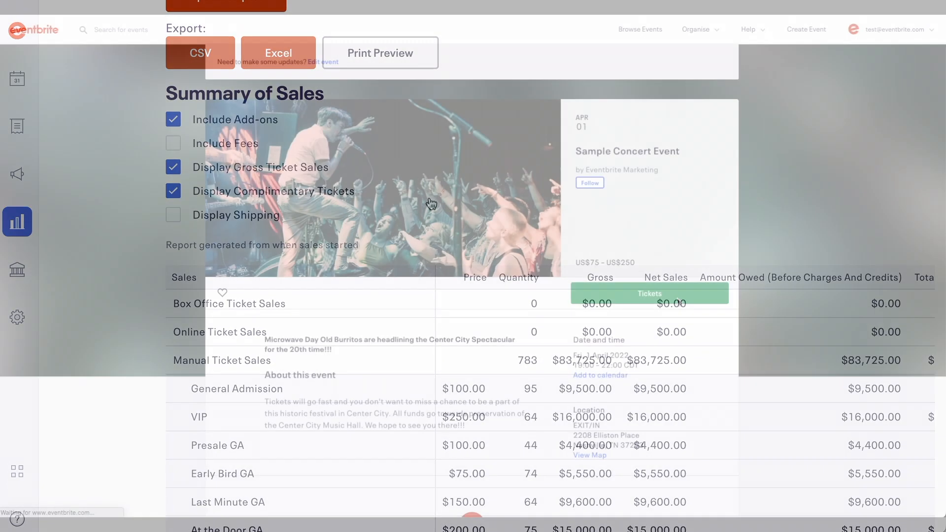
- Select one Presale GA ticket and one small Concert TShirt Shipped add-on, then go to checkout
left_click(650, 293)
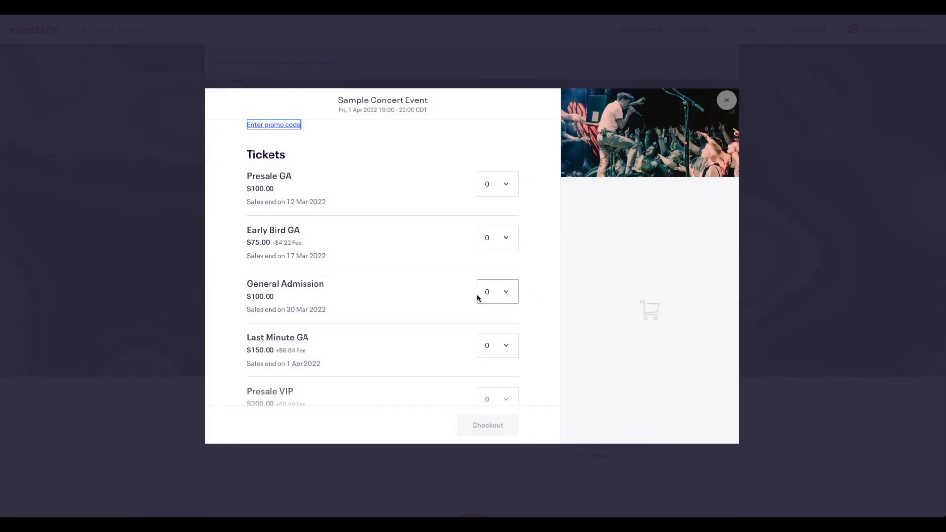
scroll("down", 3)
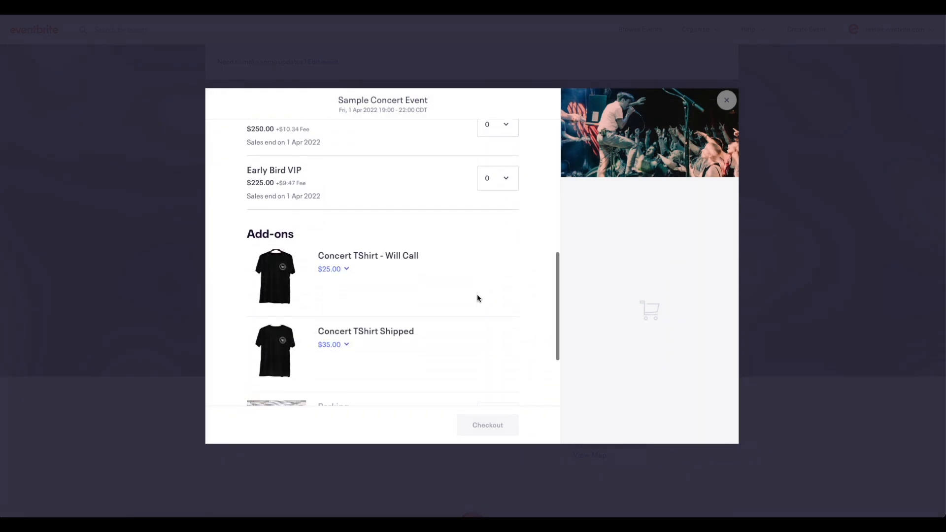
scroll("down", 3)
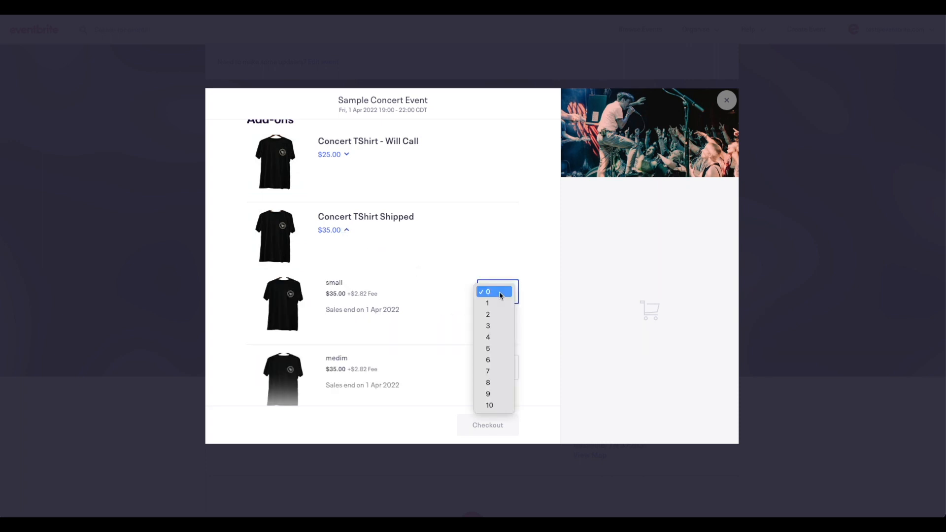
left_click(488, 303)
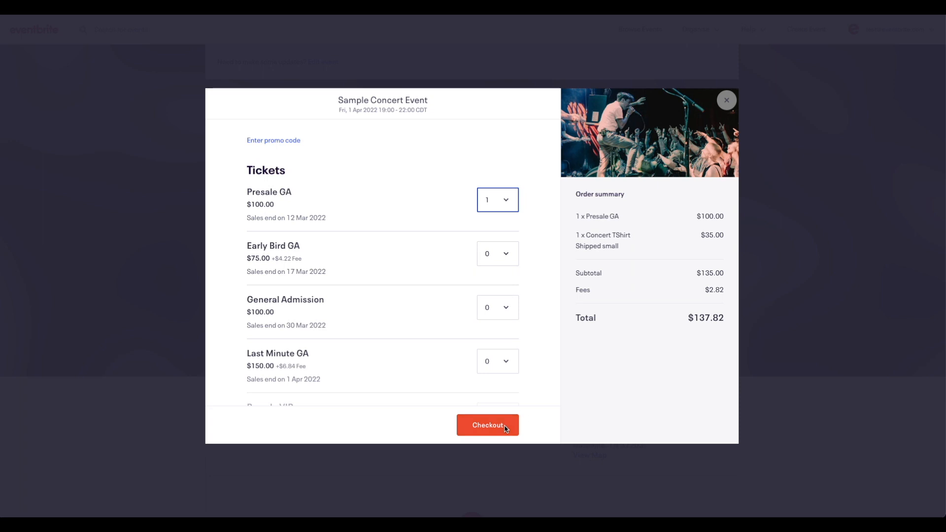
left_click(487, 424)
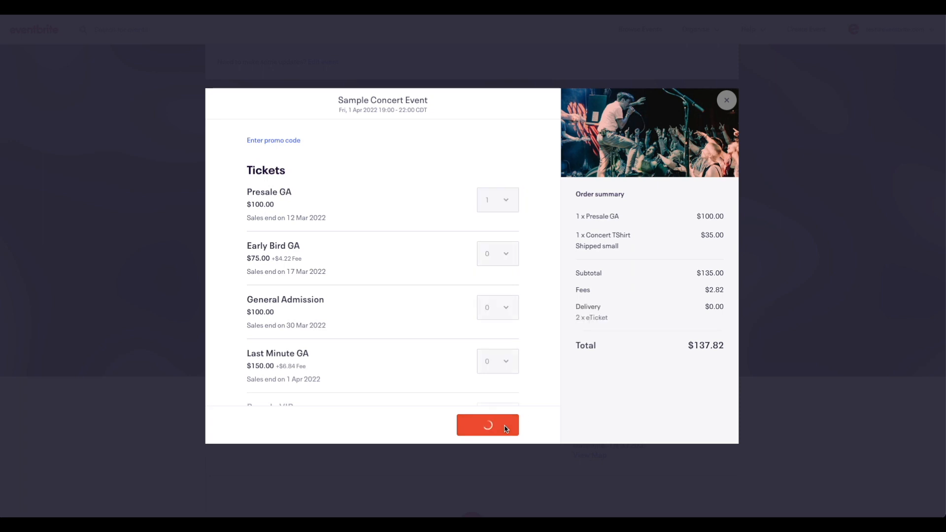
left_click(488, 425)
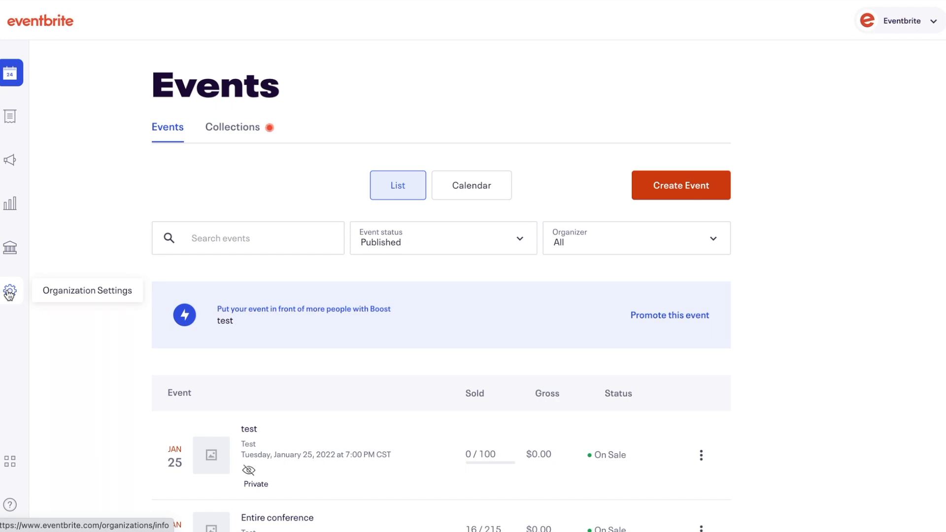
- Reach Team Management roles in Organization Settings and start a new role named 'New'
left_click(10, 289)
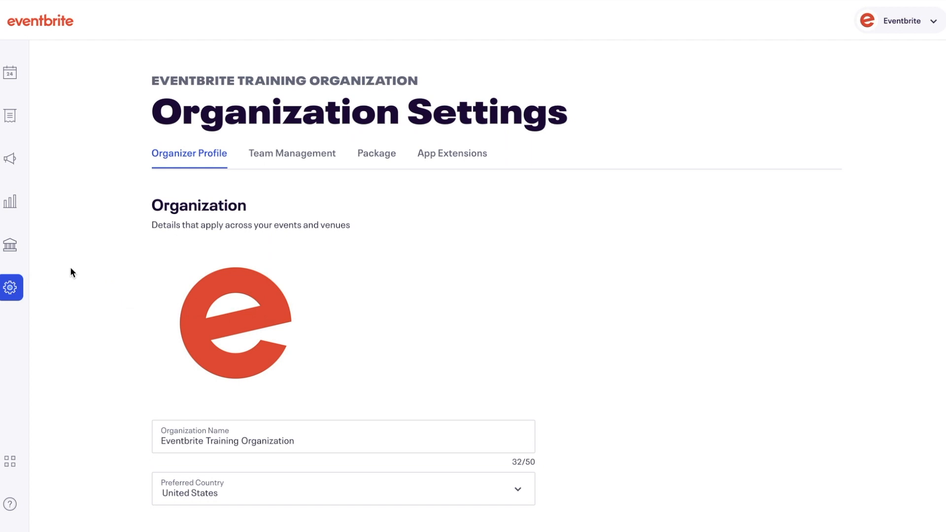
left_click(292, 152)
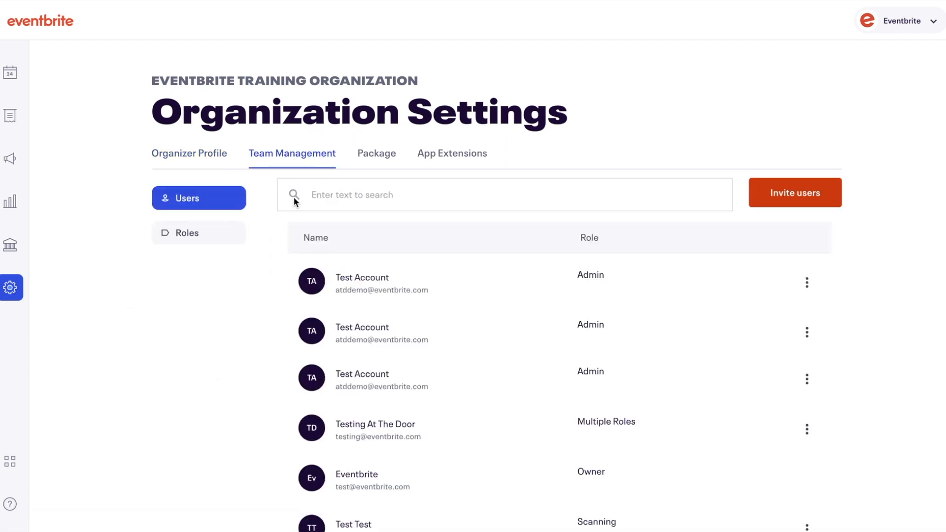
left_click(198, 233)
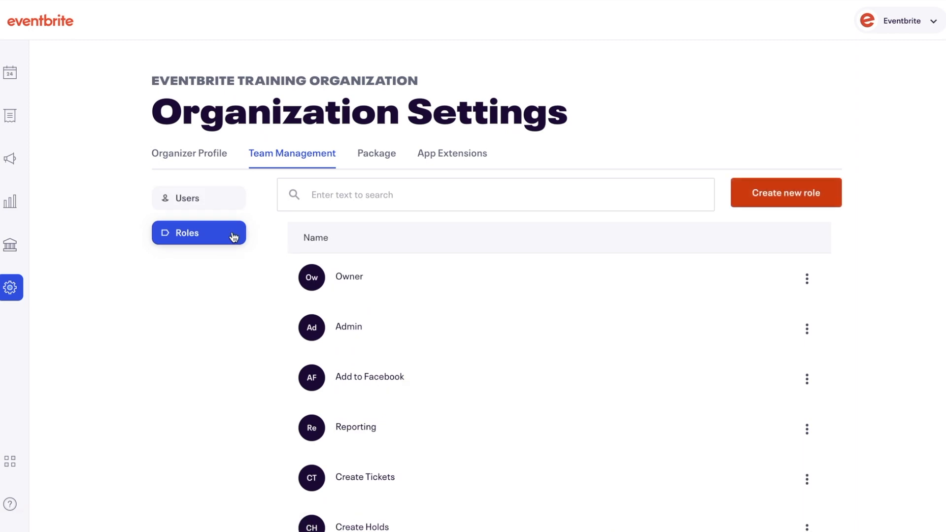
mouse_move(776, 202)
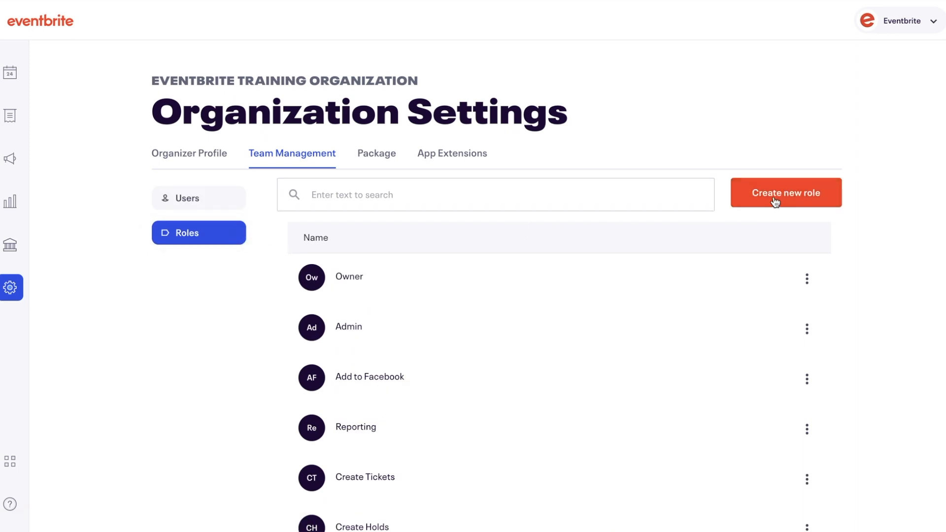
left_click(785, 193)
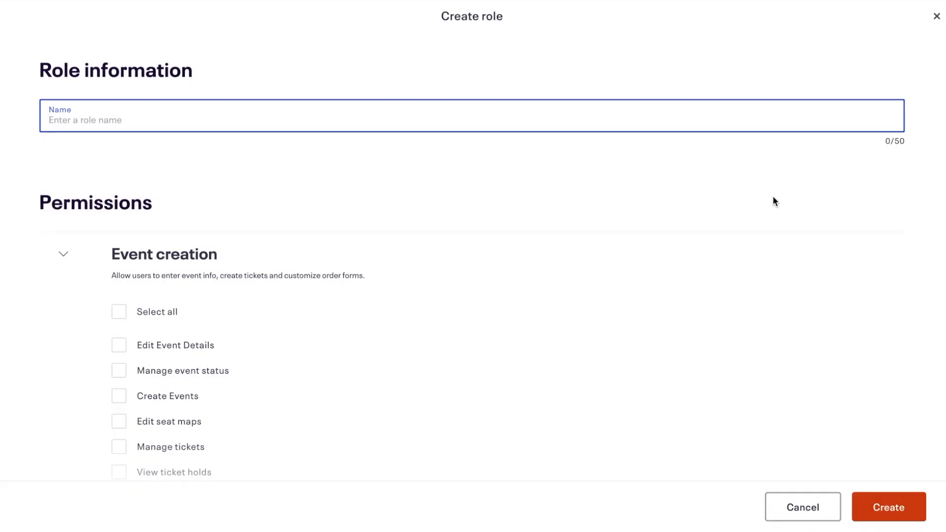
type("New")
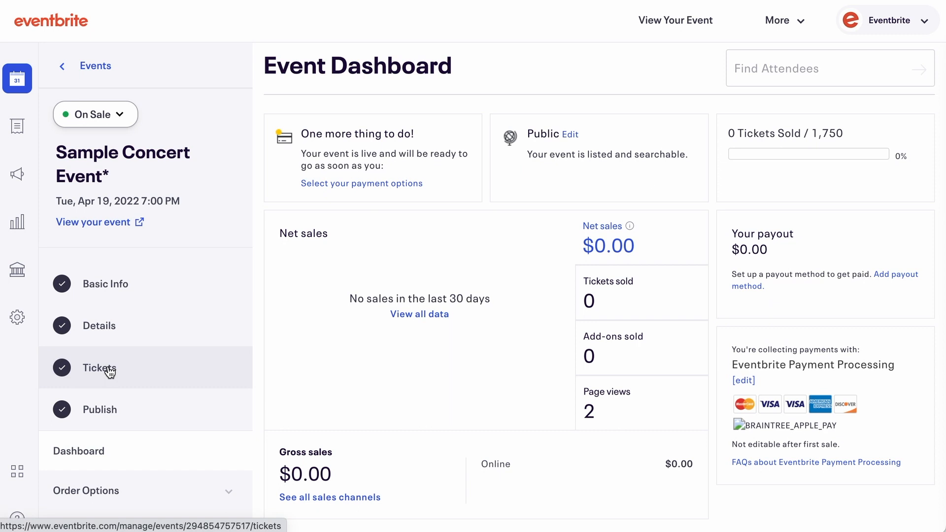
- Start a blank Create Add-On form from the event's Tickets add-ons section
left_click(99, 368)
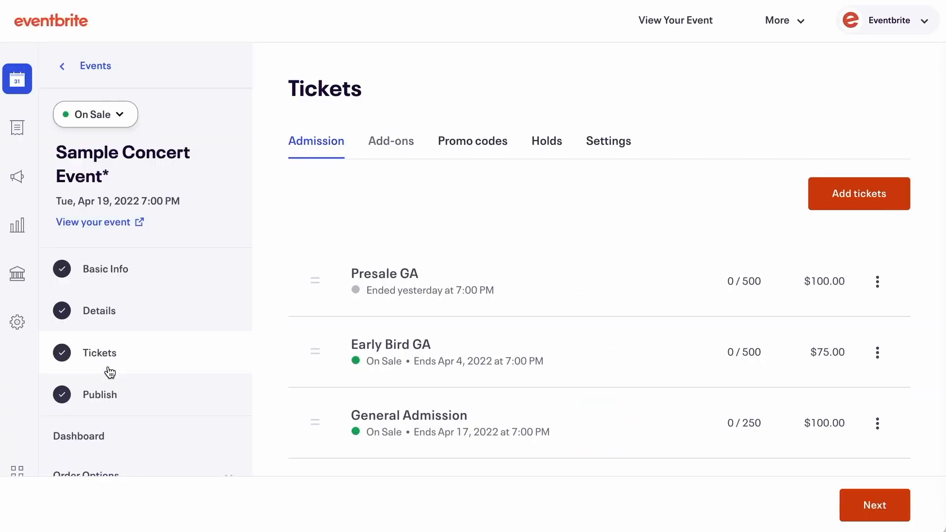
left_click(390, 140)
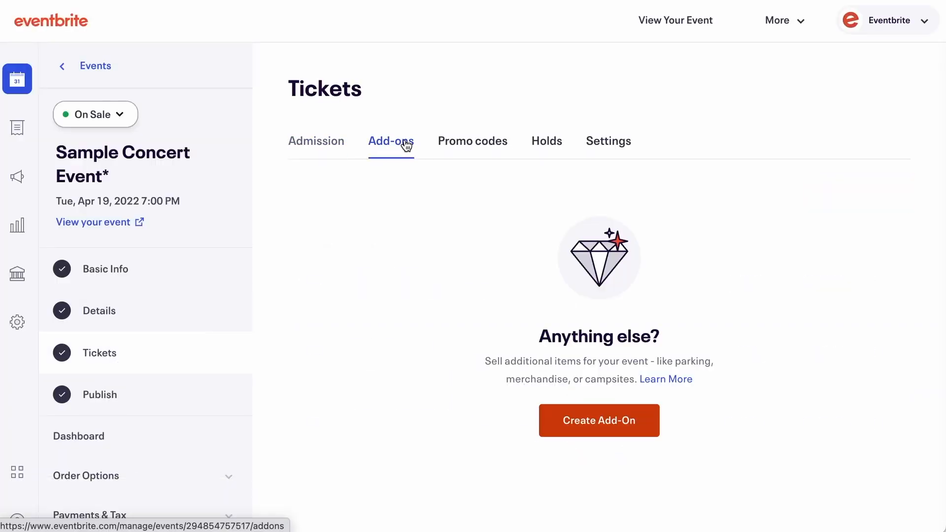
left_click(598, 421)
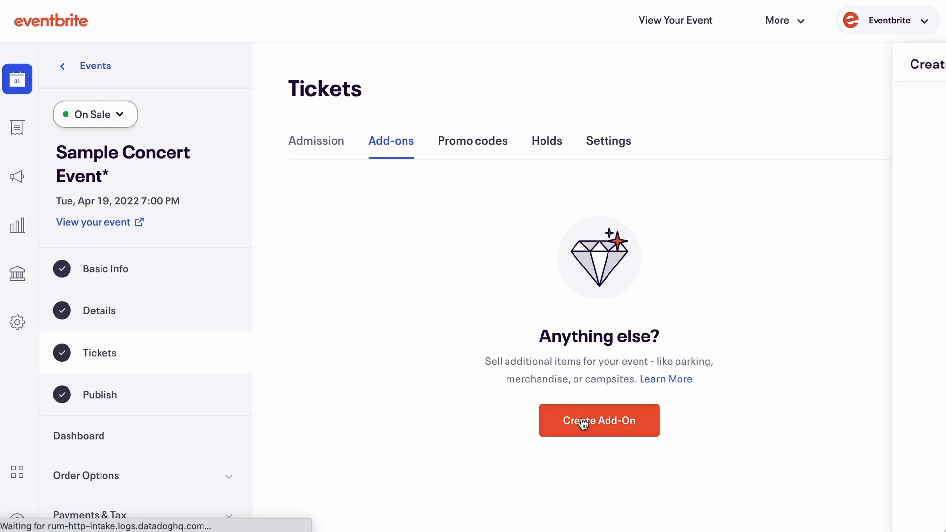
left_click(599, 420)
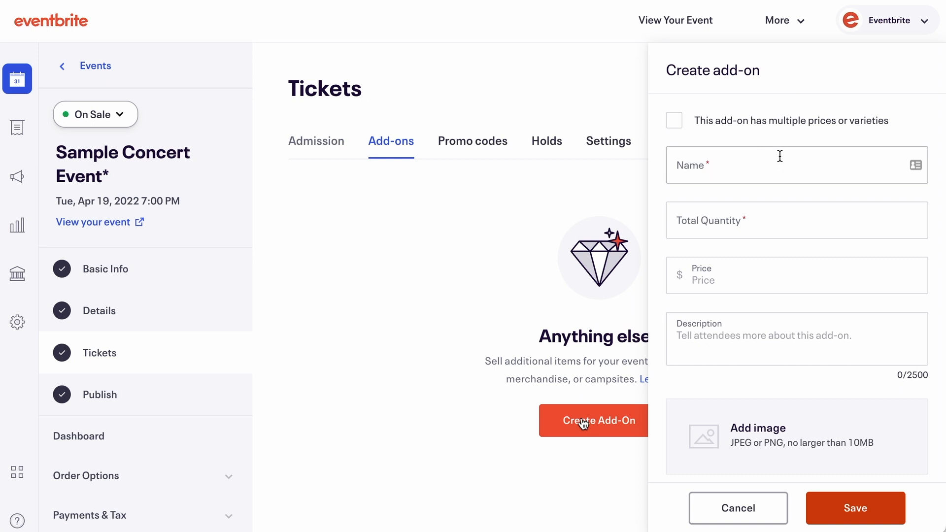
- Enable multiple varieties for the T-shirt add-on and begin a size variation
left_click(674, 120)
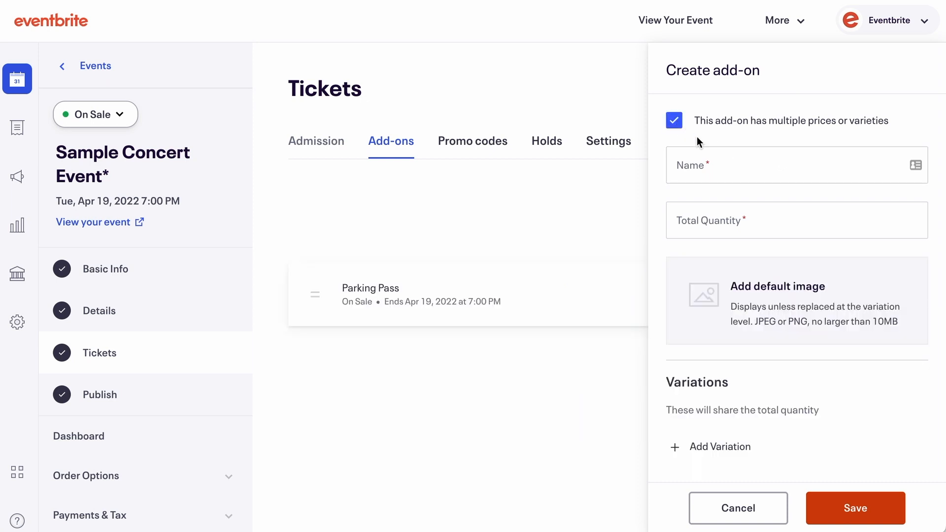
type("TShirt")
type("100")
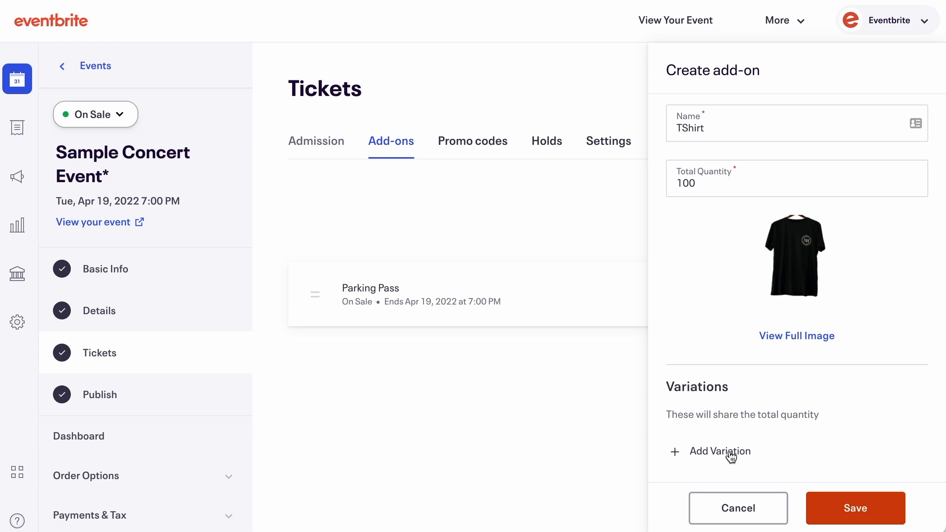
left_click(719, 451)
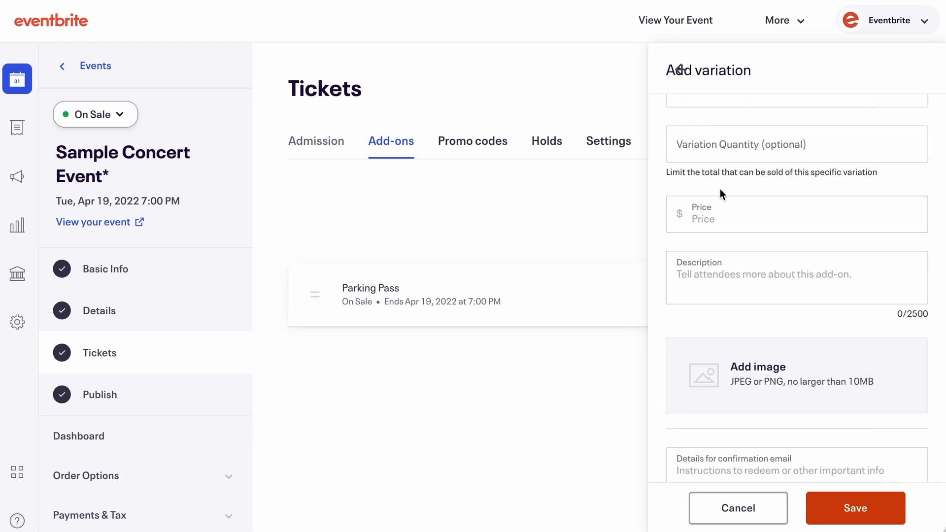
- Save a Small variation priced at $20 and start the next variation
type("S")
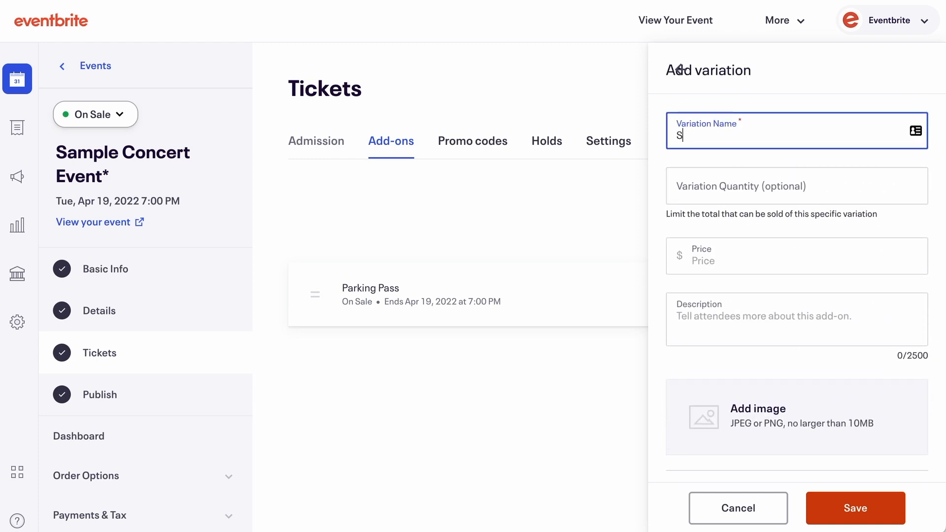
type("mall")
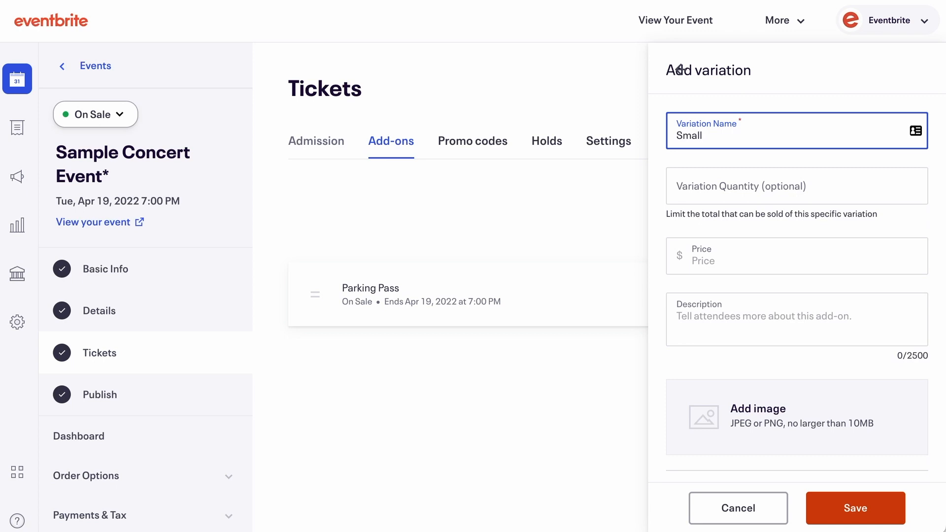
left_click(796, 256)
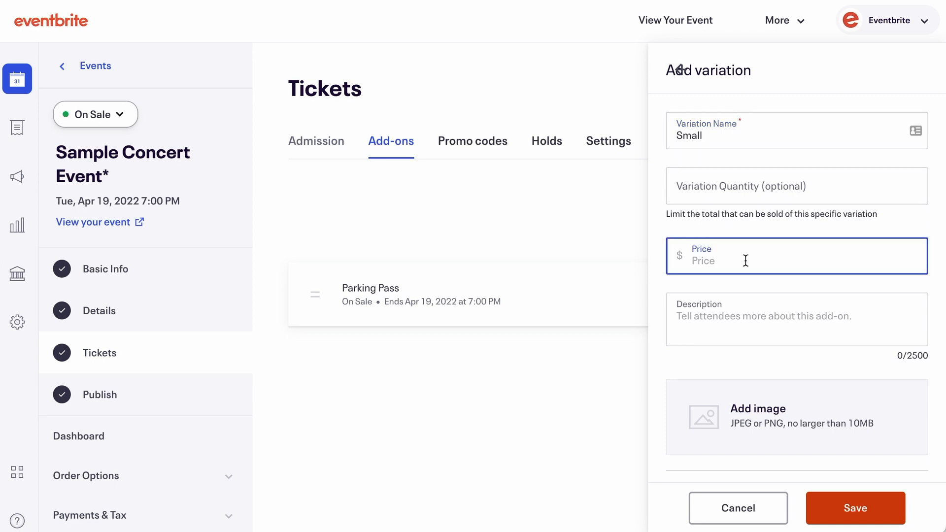
type("20")
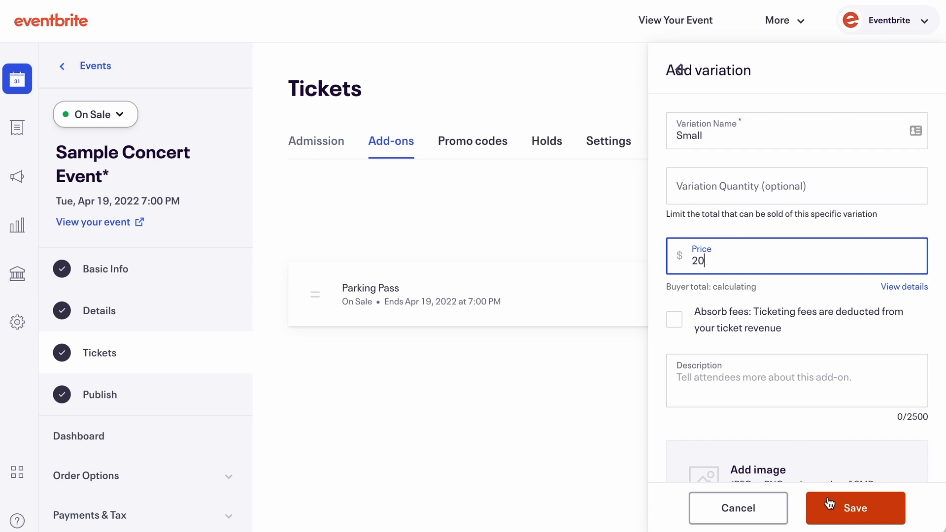
left_click(854, 508)
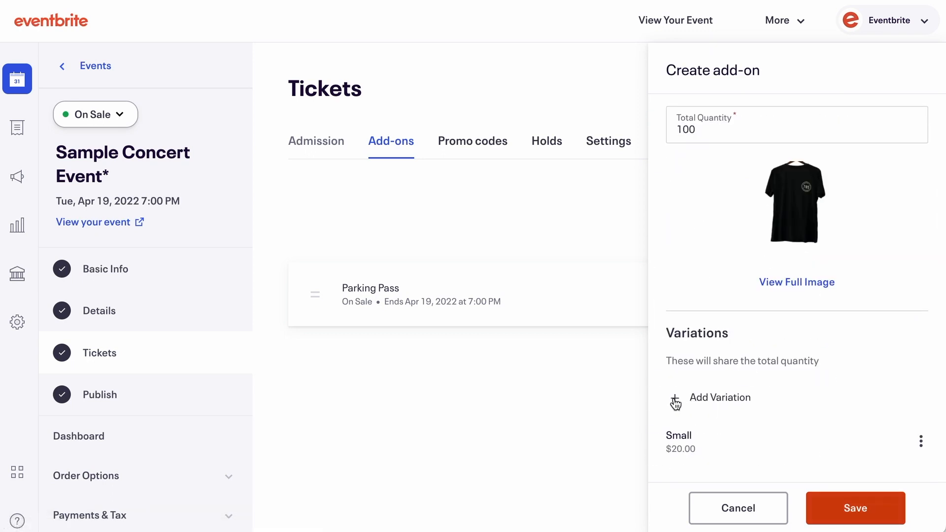
left_click(718, 397)
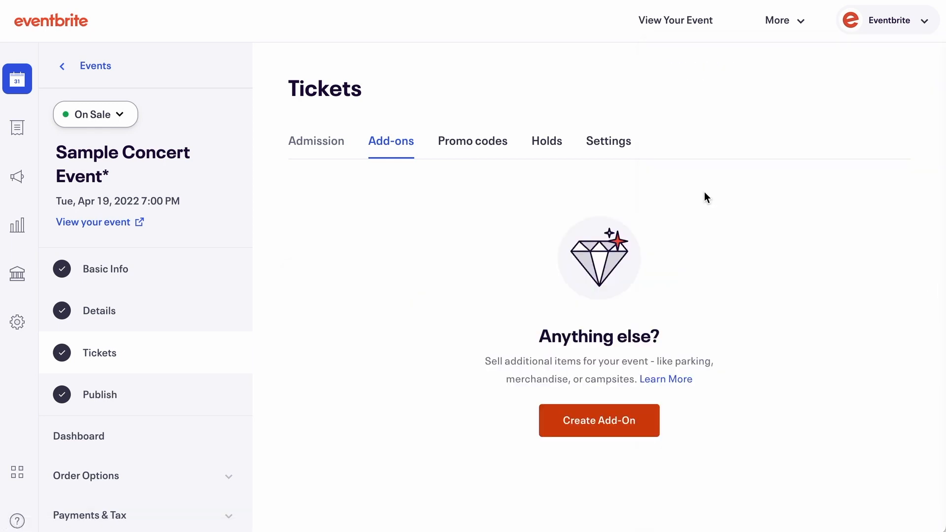
- Name a new add-on 'Parking P...' for the parking pass
type("Parking P")
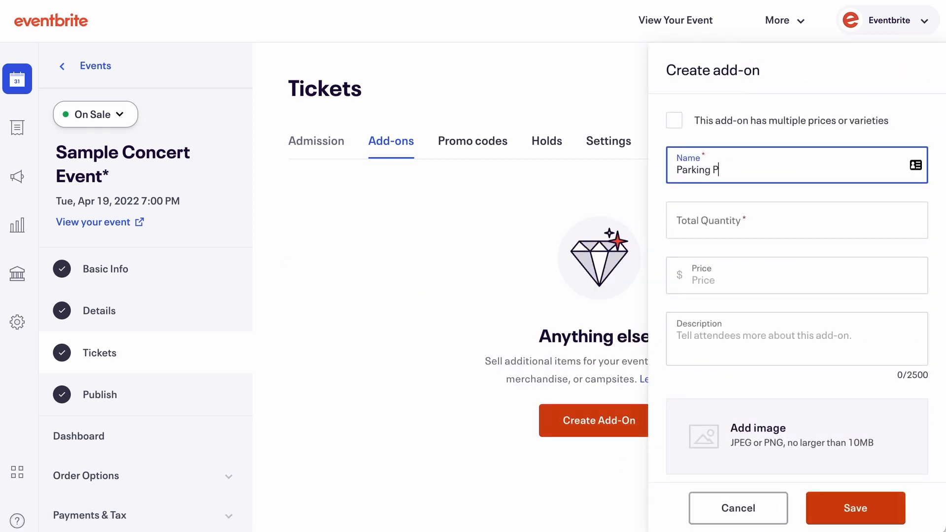
left_click(796, 276)
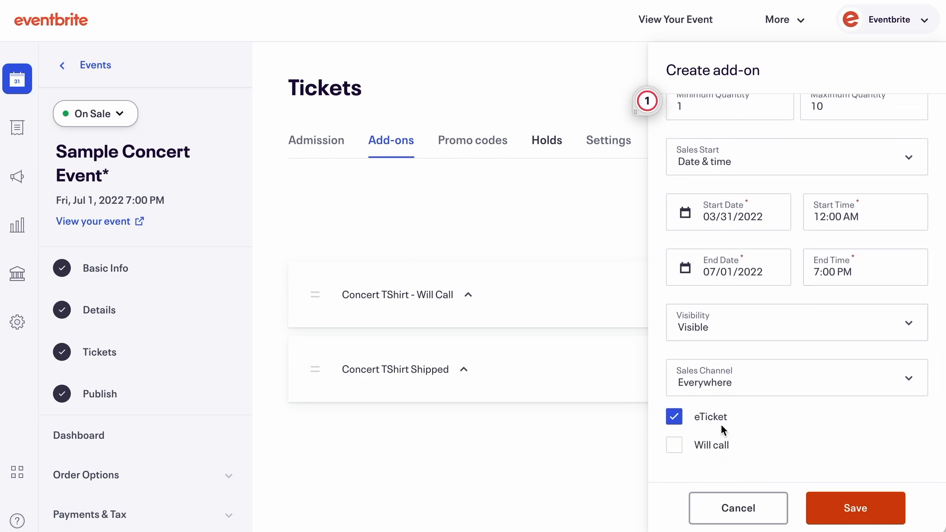
- Set the add-on's delivery method to eTicket only rather than Will call, and save it
left_click(674, 416)
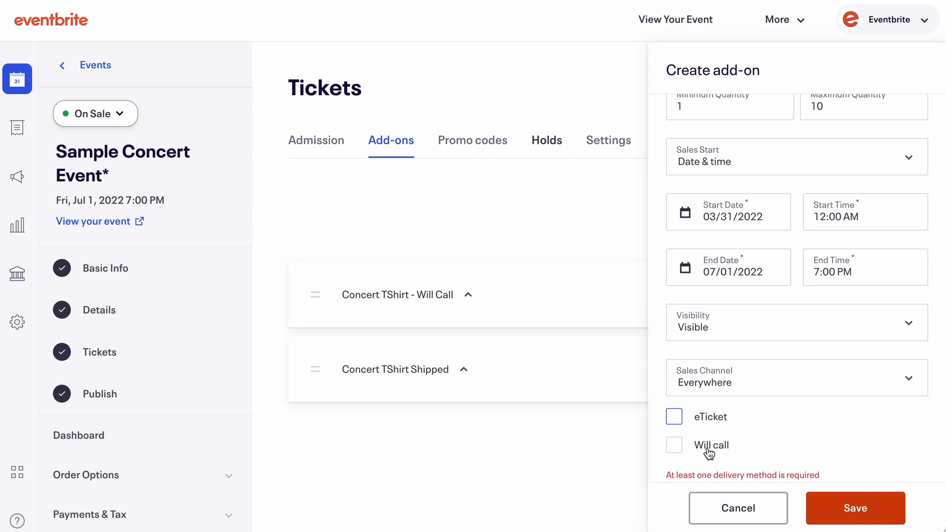
left_click(674, 444)
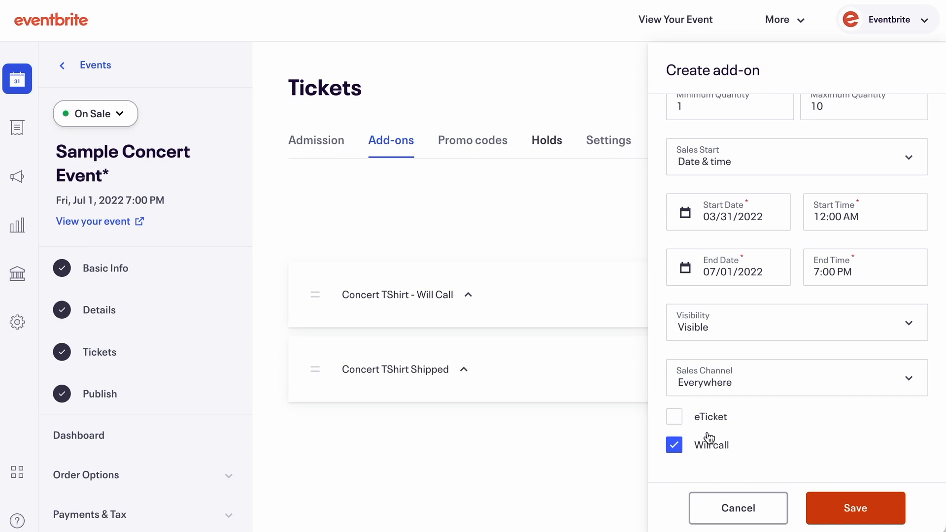
left_click(674, 415)
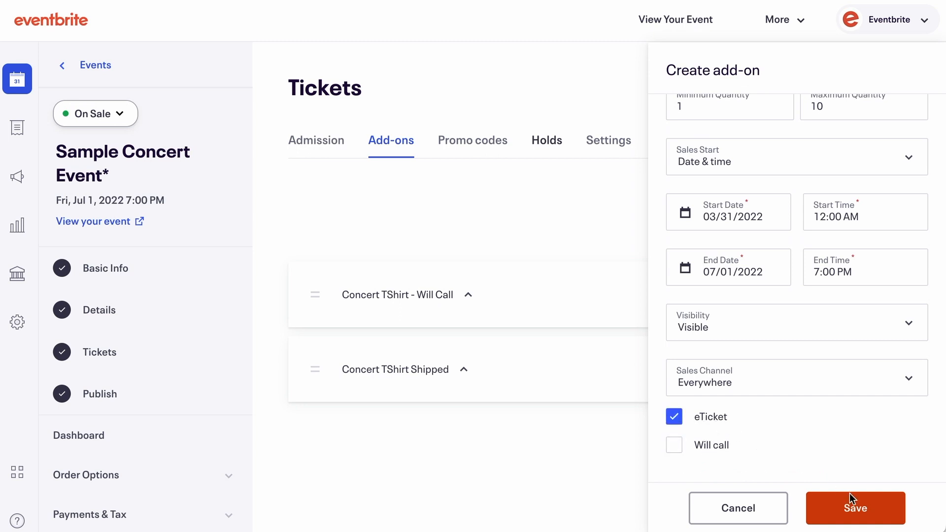
left_click(855, 508)
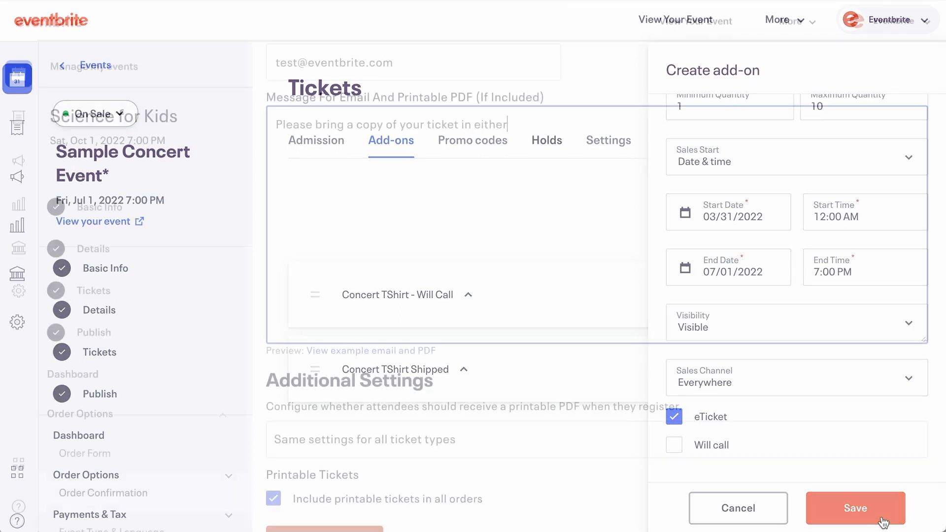
- Extend the order confirmation message with 'Apple Wallet for'
left_click(855, 508)
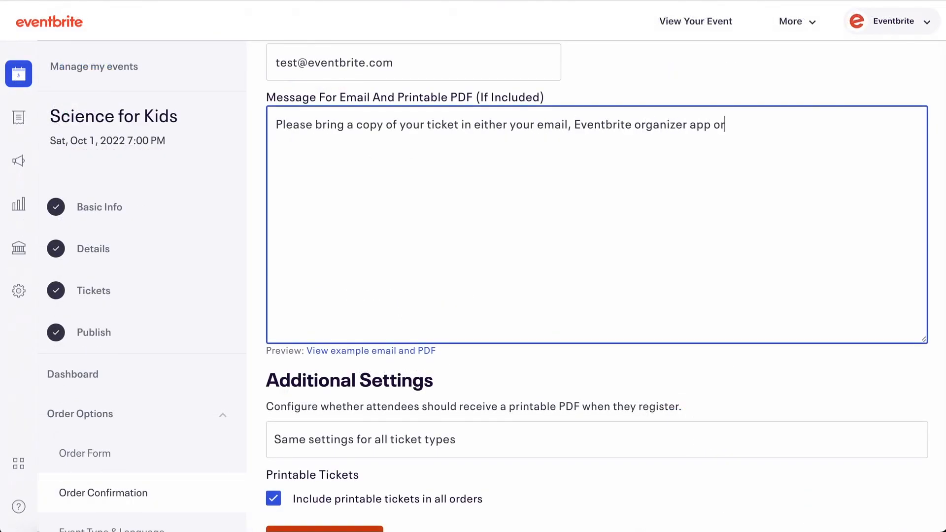
type("Apple Wallet for")
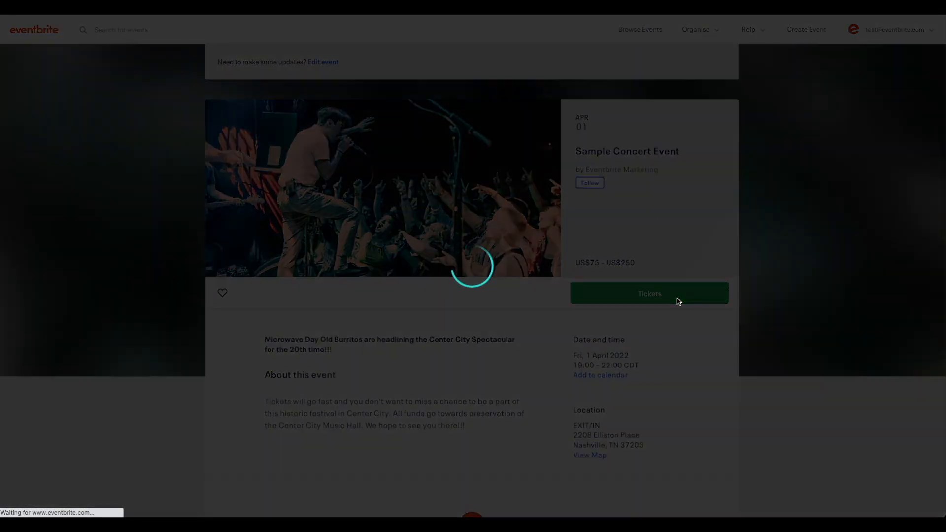
- Preview the add-ons at checkout, then rename the checkout add-ons label to 'Merchandise' in ticket settings
left_click(649, 294)
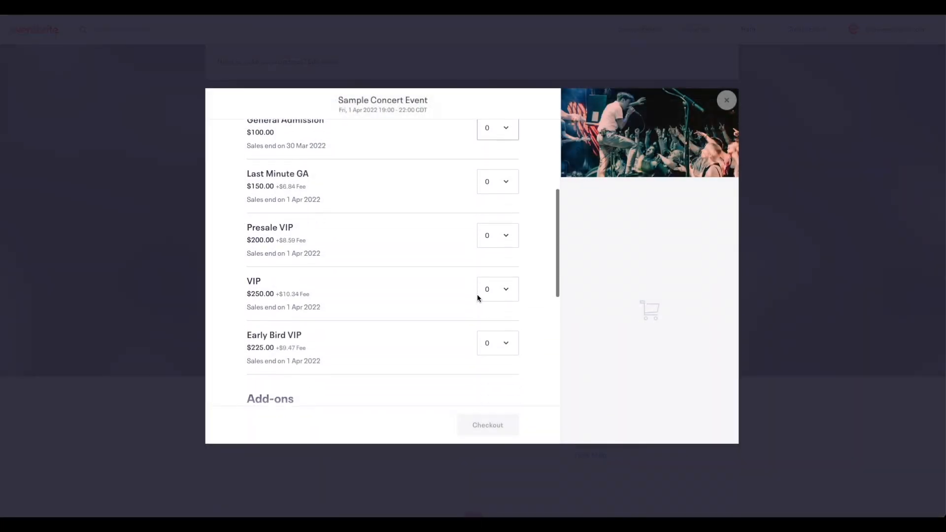
left_click(727, 100)
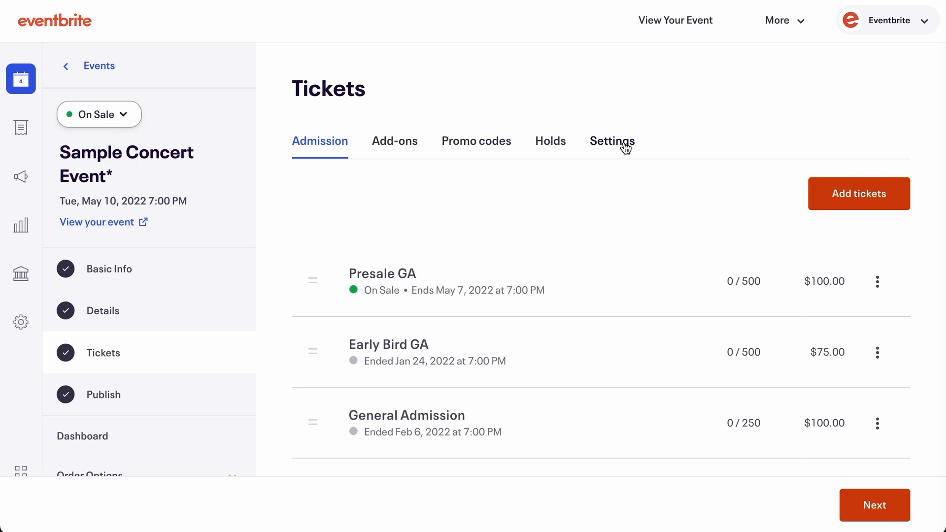
left_click(611, 141)
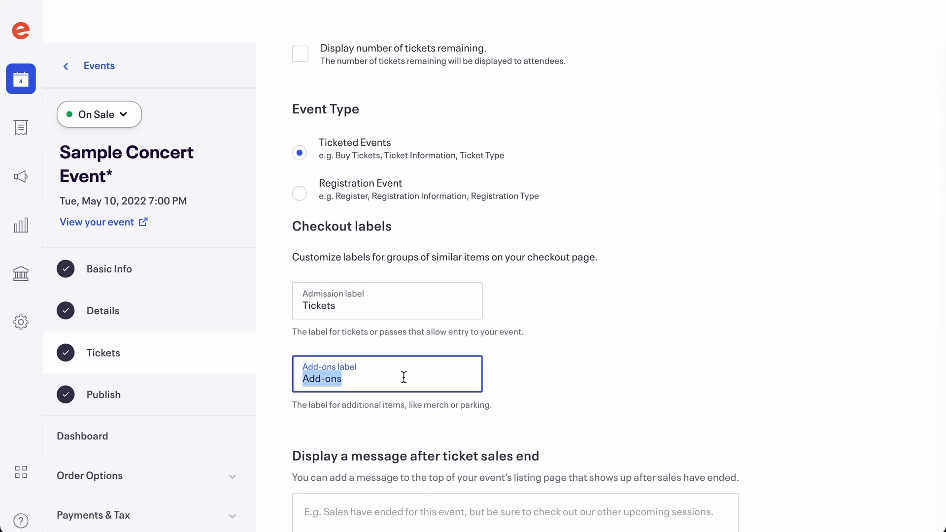
type("Merchandise")
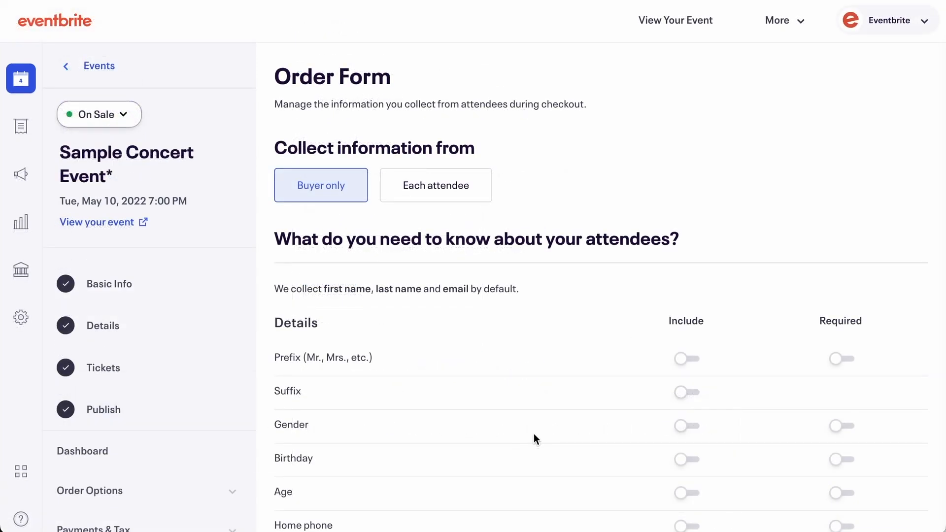
- Include a required shipping address on the order form and save the changes
scroll("down", 3)
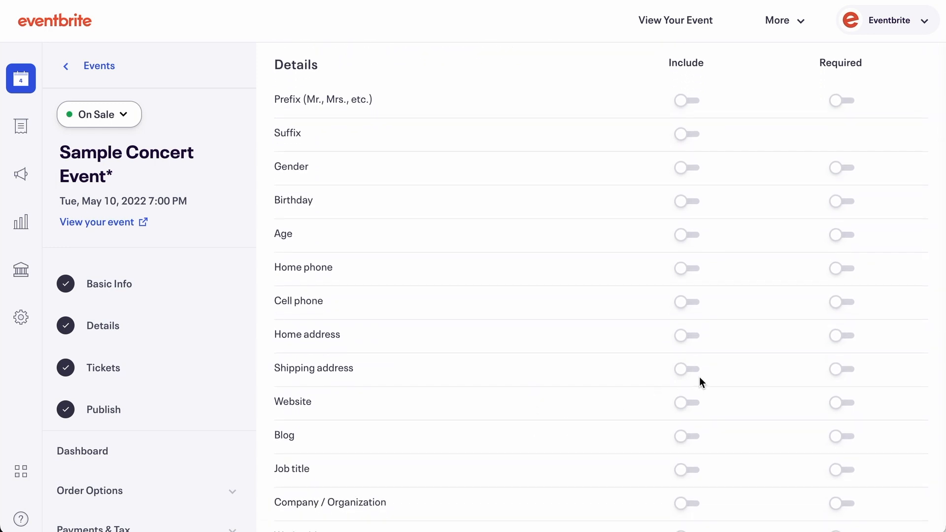
left_click(686, 368)
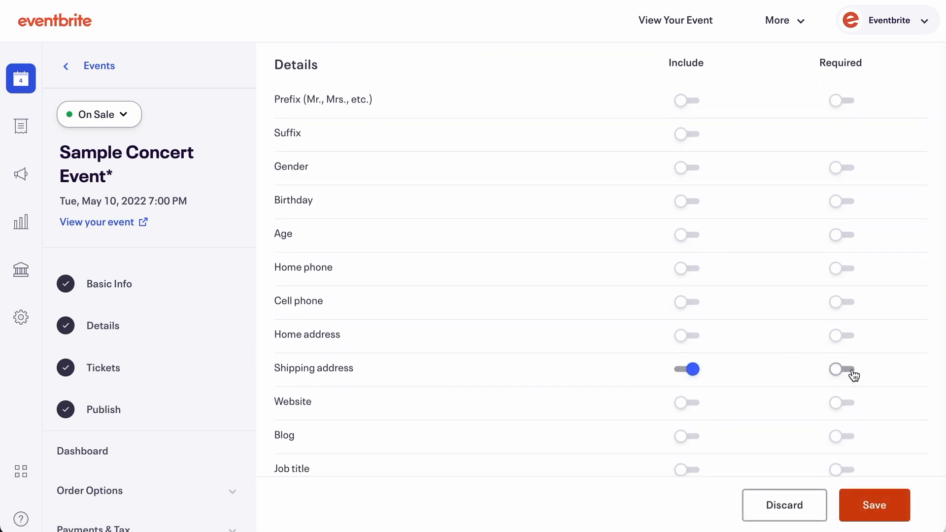
left_click(842, 369)
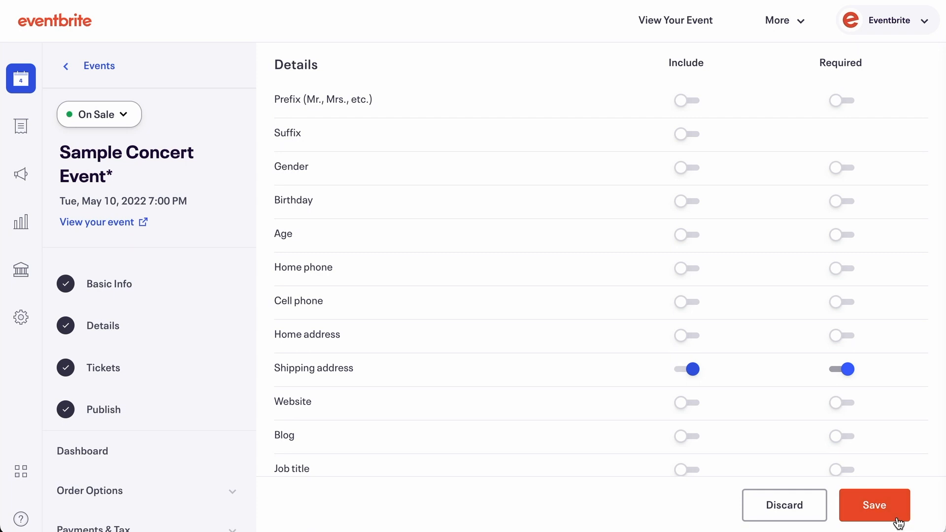
left_click(874, 504)
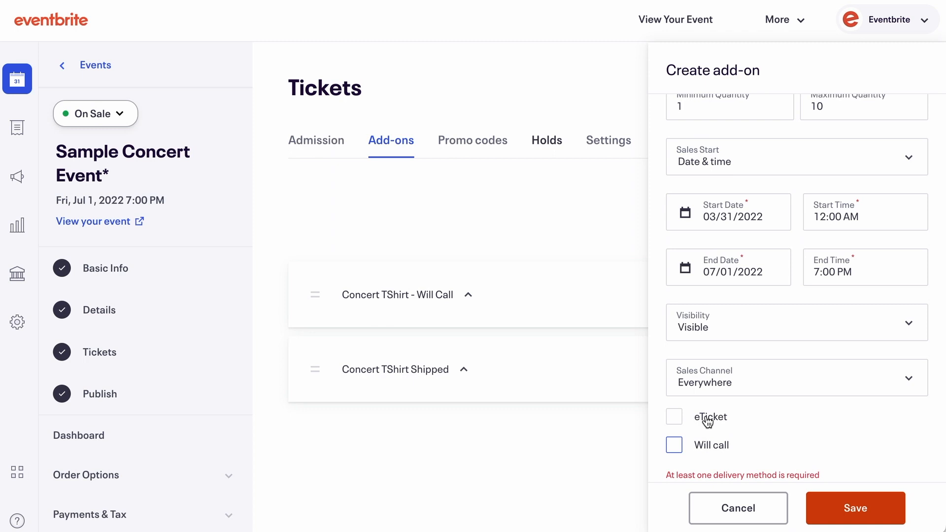
left_click(674, 416)
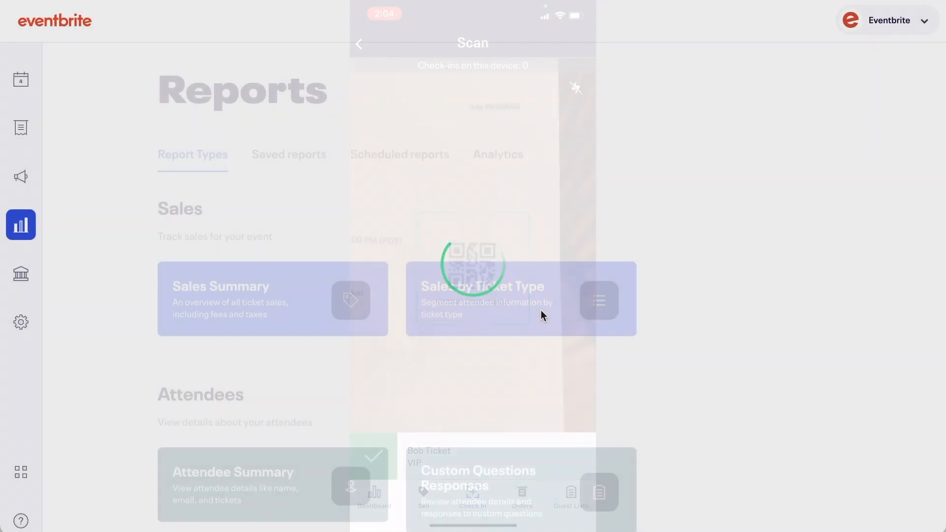
- In the Sales by Ticket Type report, deselect all admission tickets so only the T-shirt add-ons remain
left_click(521, 298)
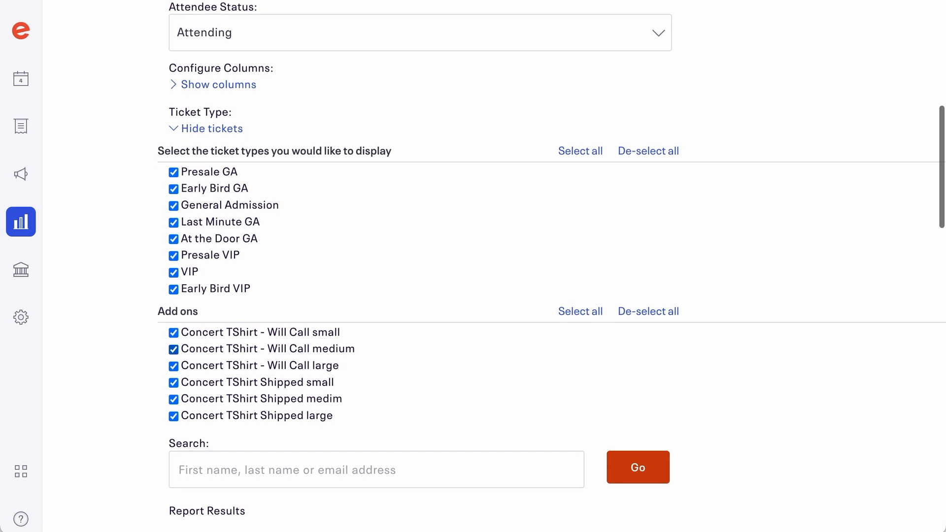
left_click(648, 151)
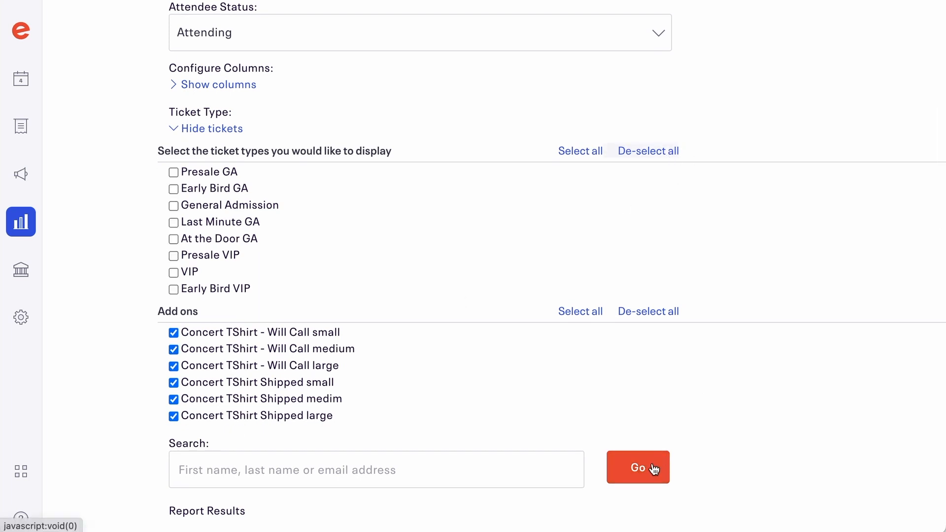